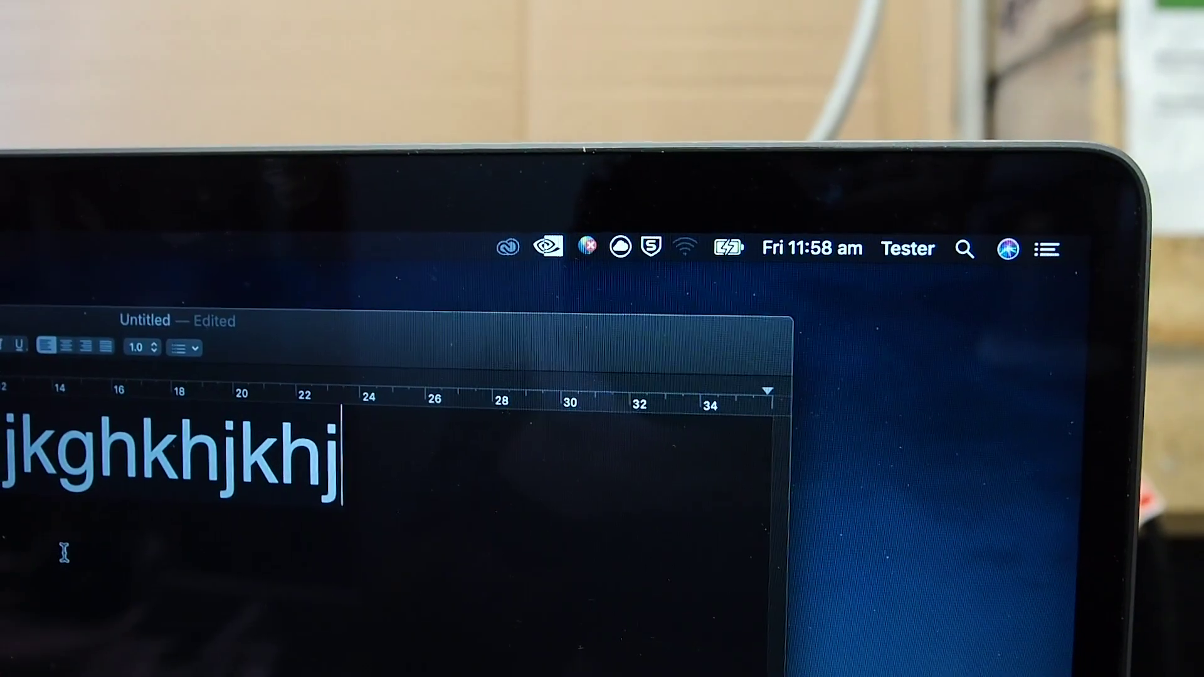
pyautogui.write('vjj')
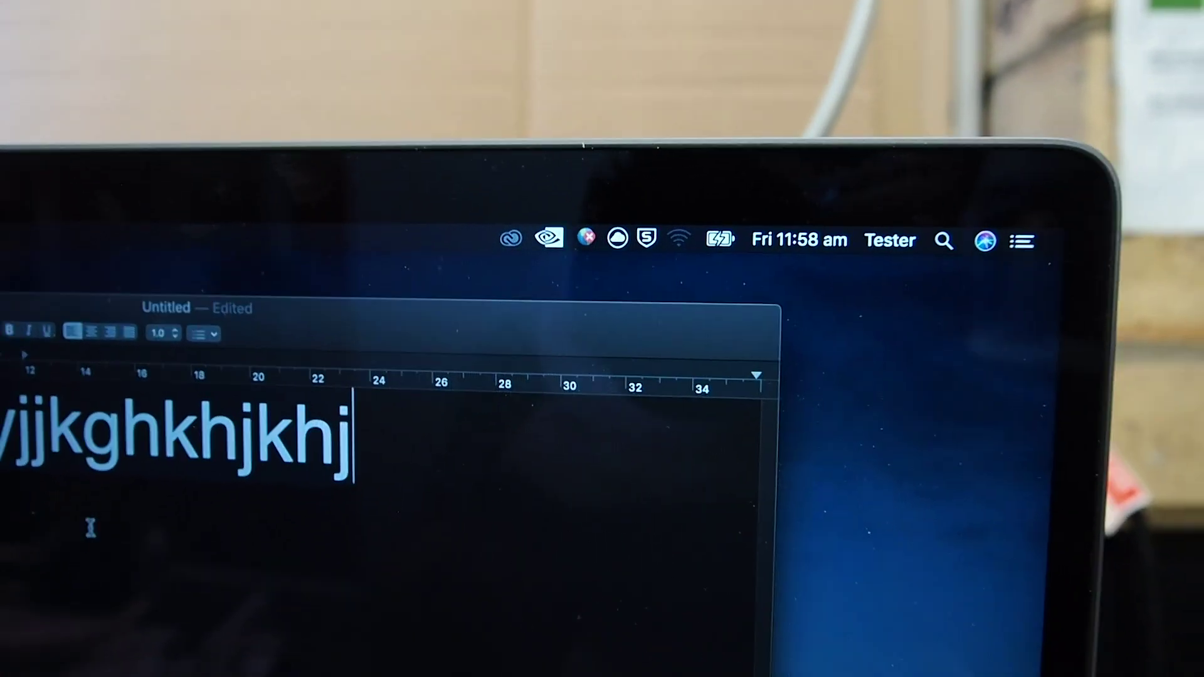